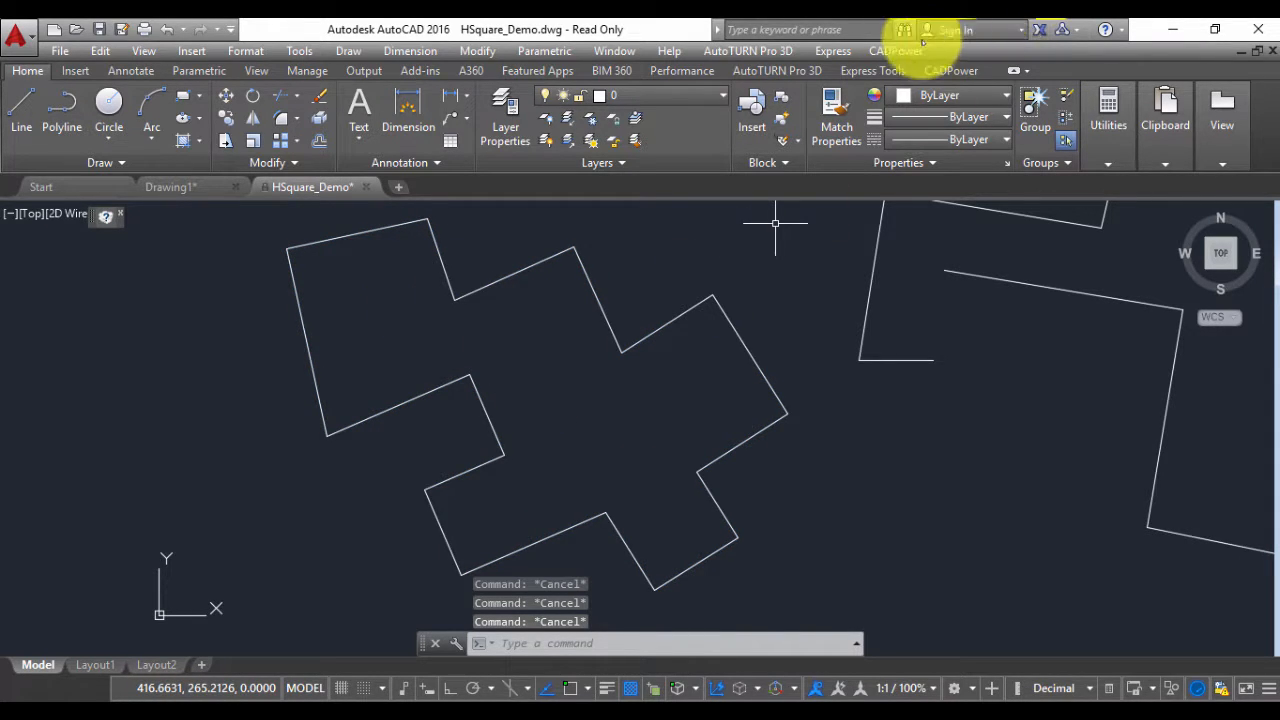
Open the CADPower menu and point to Annotation > Label polyline Angles.
{"action": "left_click", "coordinate": [895, 51]}
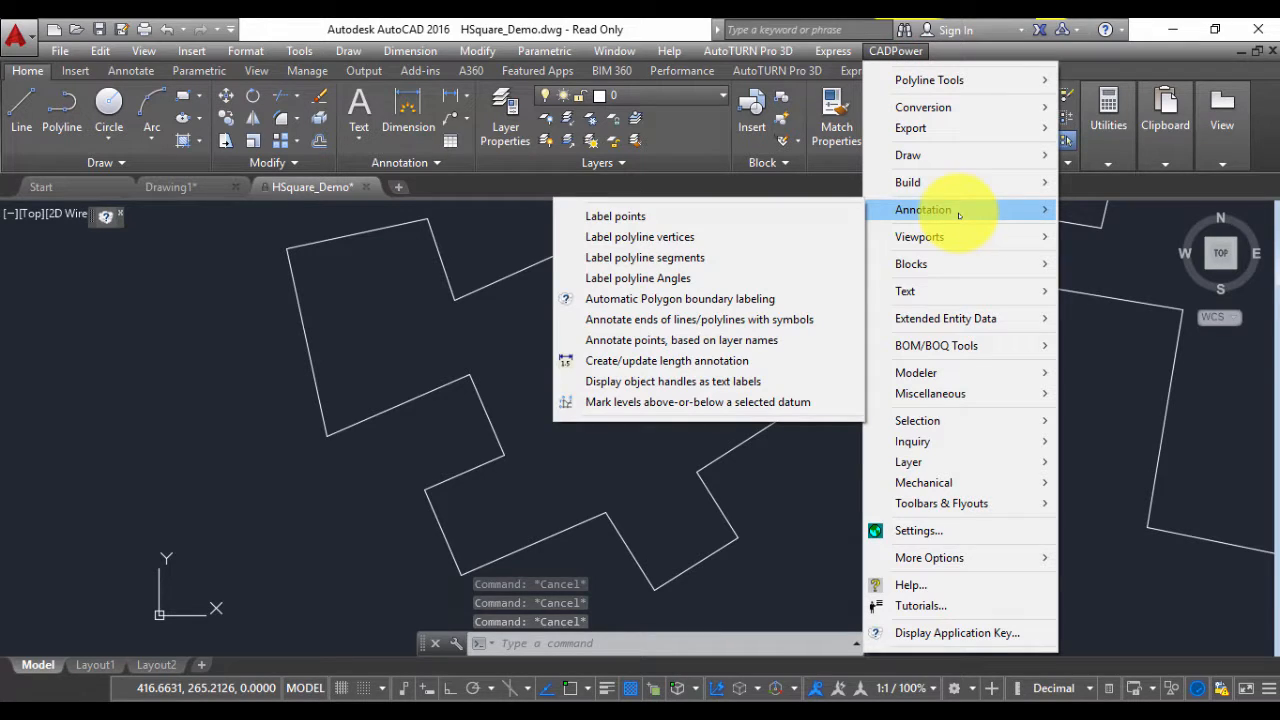
{"action": "mouse_move", "coordinate": [637, 278]}
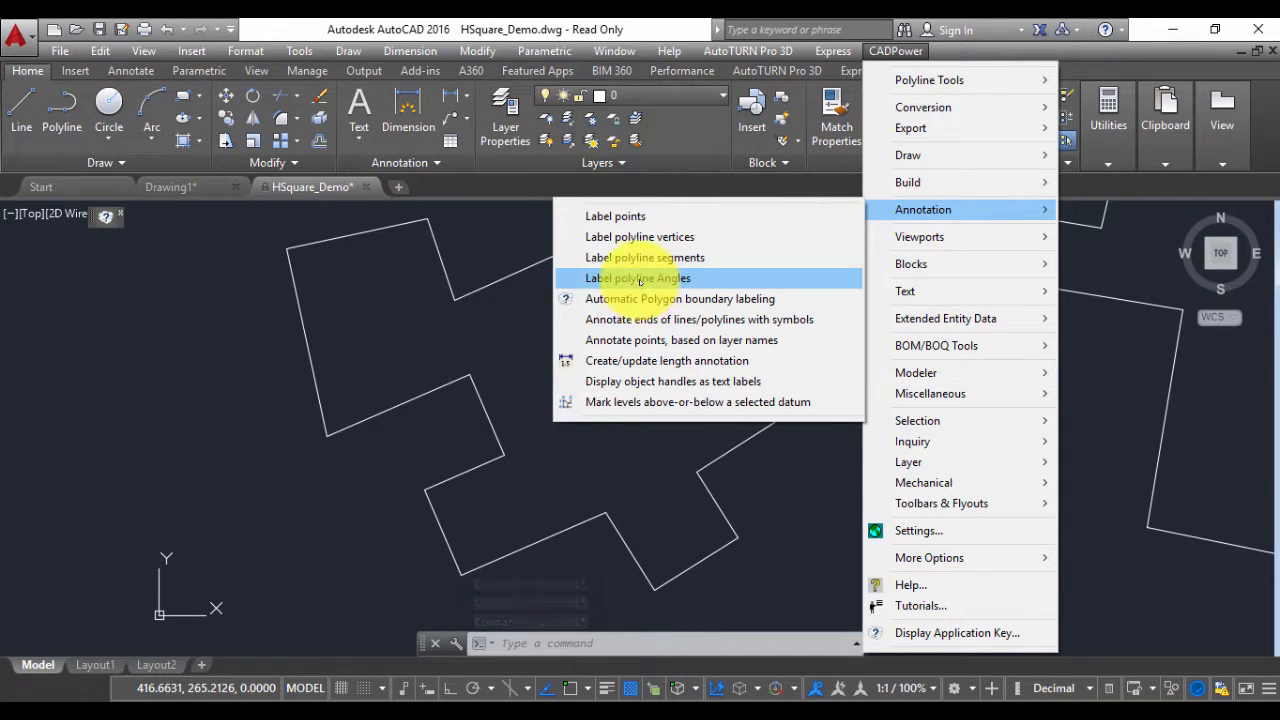
Launch Label polyline Angles on the closed H-shaped polyline and choose Exterior angles.
{"action": "left_click", "coordinate": [637, 278]}
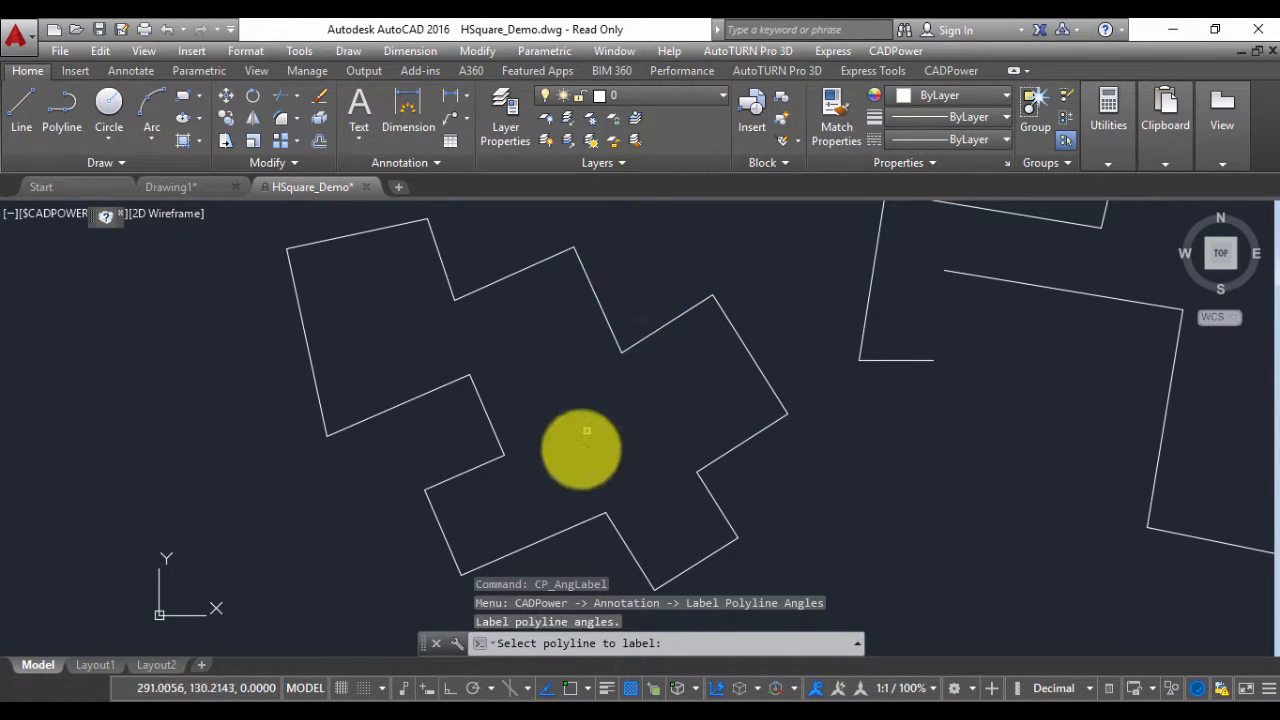
{"action": "mouse_move", "coordinate": [570, 585]}
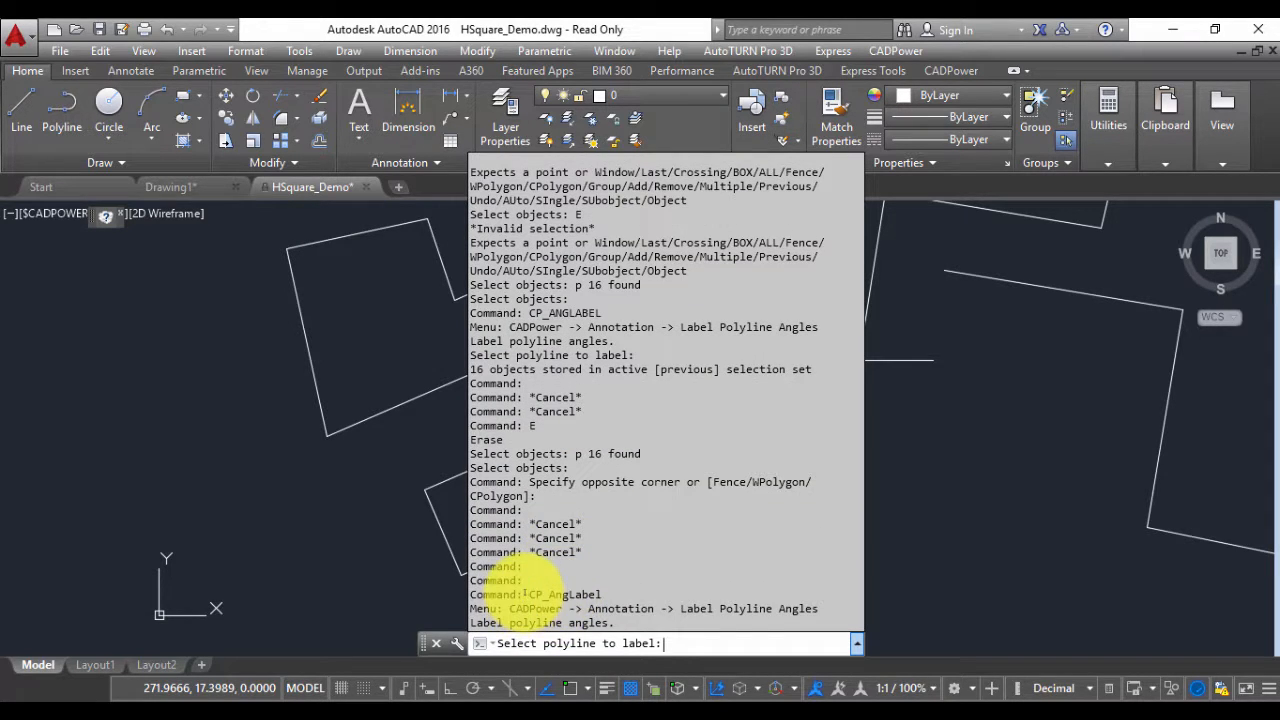
{"action": "key", "text": "Escape"}
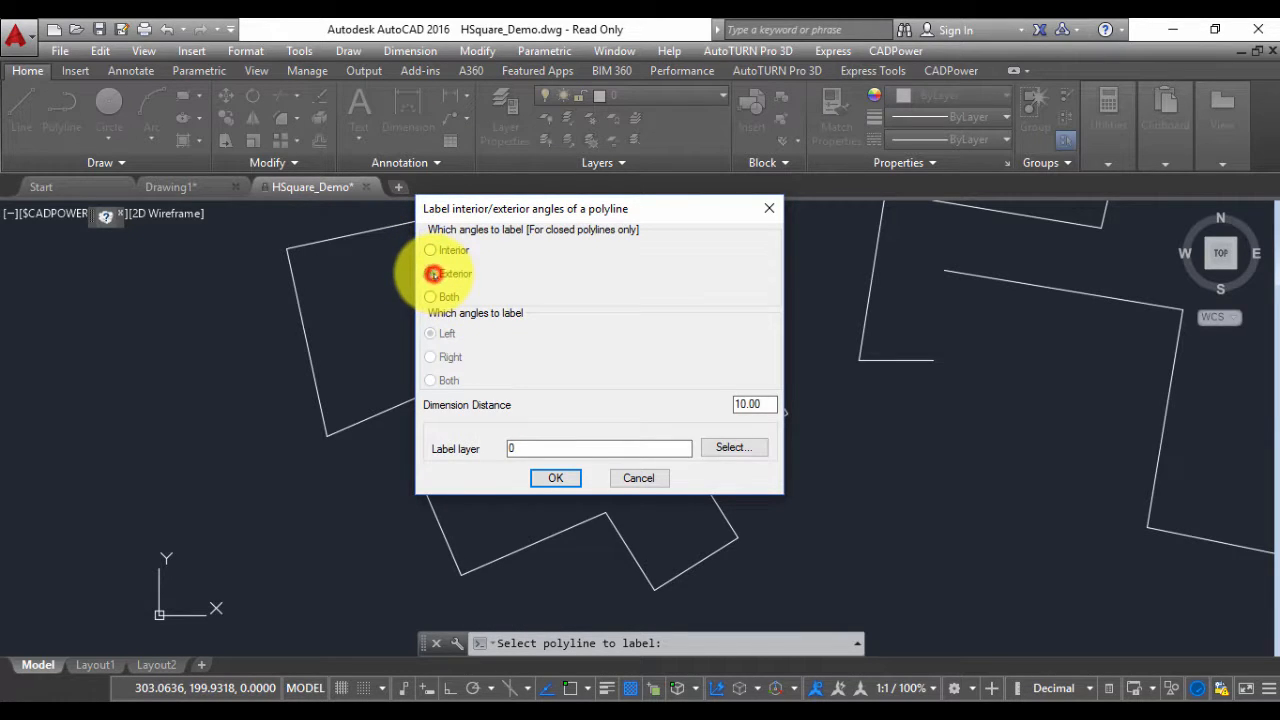
{"action": "left_click", "coordinate": [430, 273]}
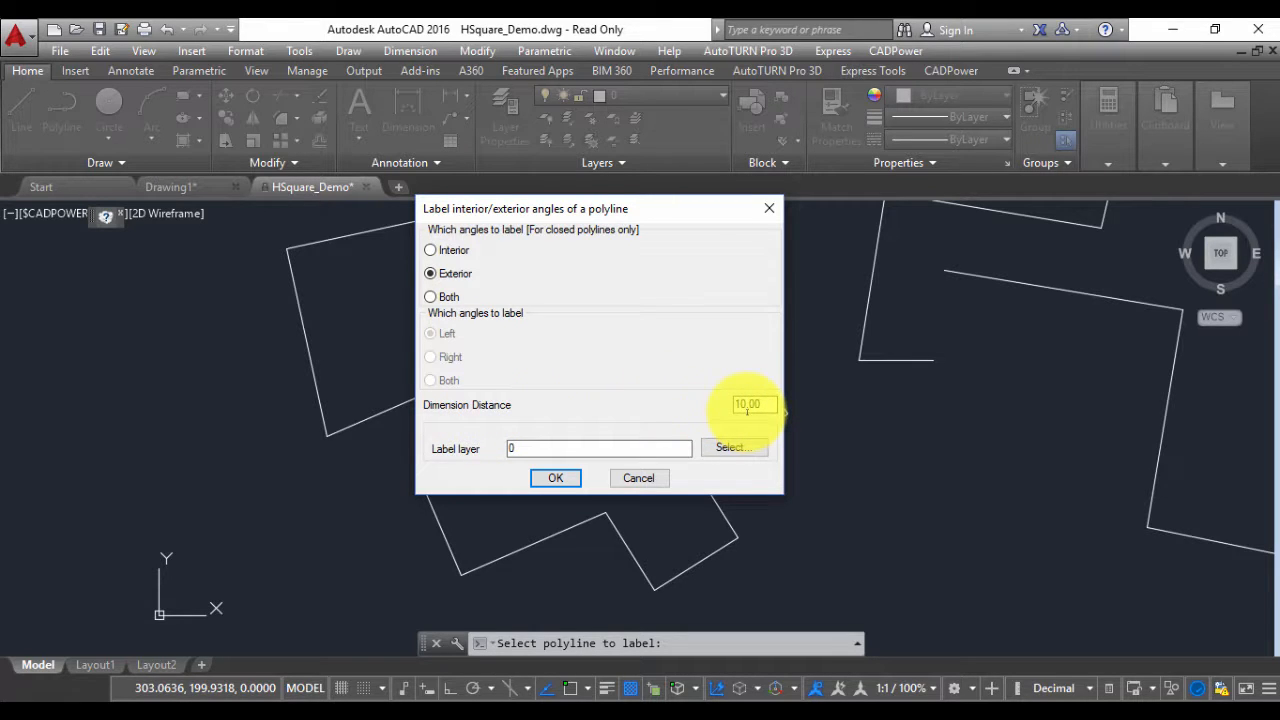
Accept the exterior-angle settings with 10.00 dimension distance to place the labels.
{"action": "left_click", "coordinate": [555, 477]}
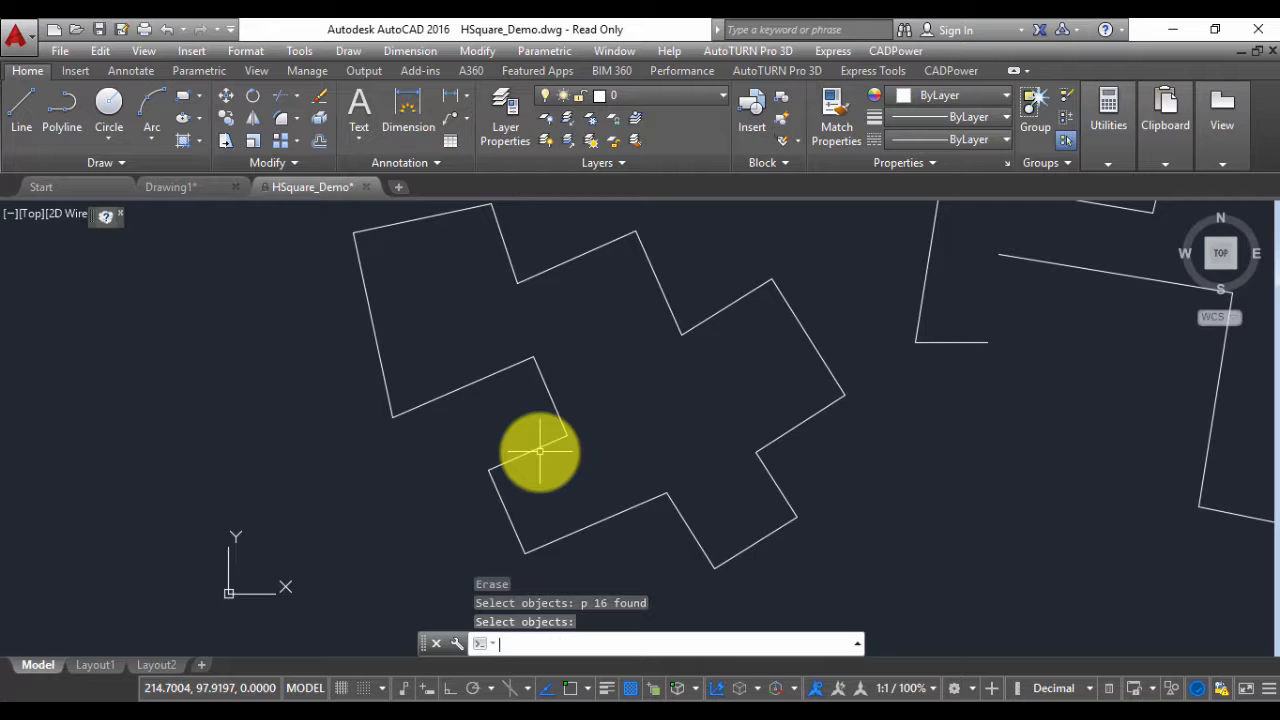
Rerun Label polyline Angles on the closed polyline with Interior angles selected, and confirm.
{"action": "left_click", "coordinate": [895, 51]}
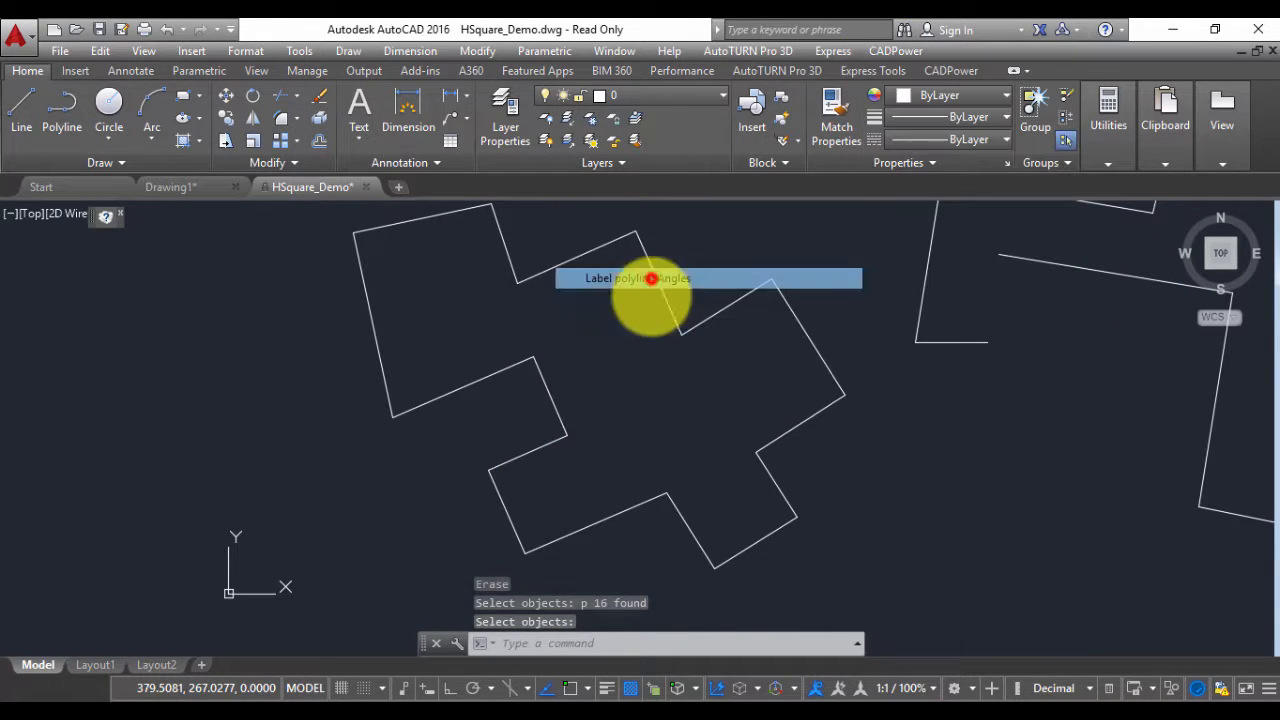
{"action": "left_click", "coordinate": [651, 278]}
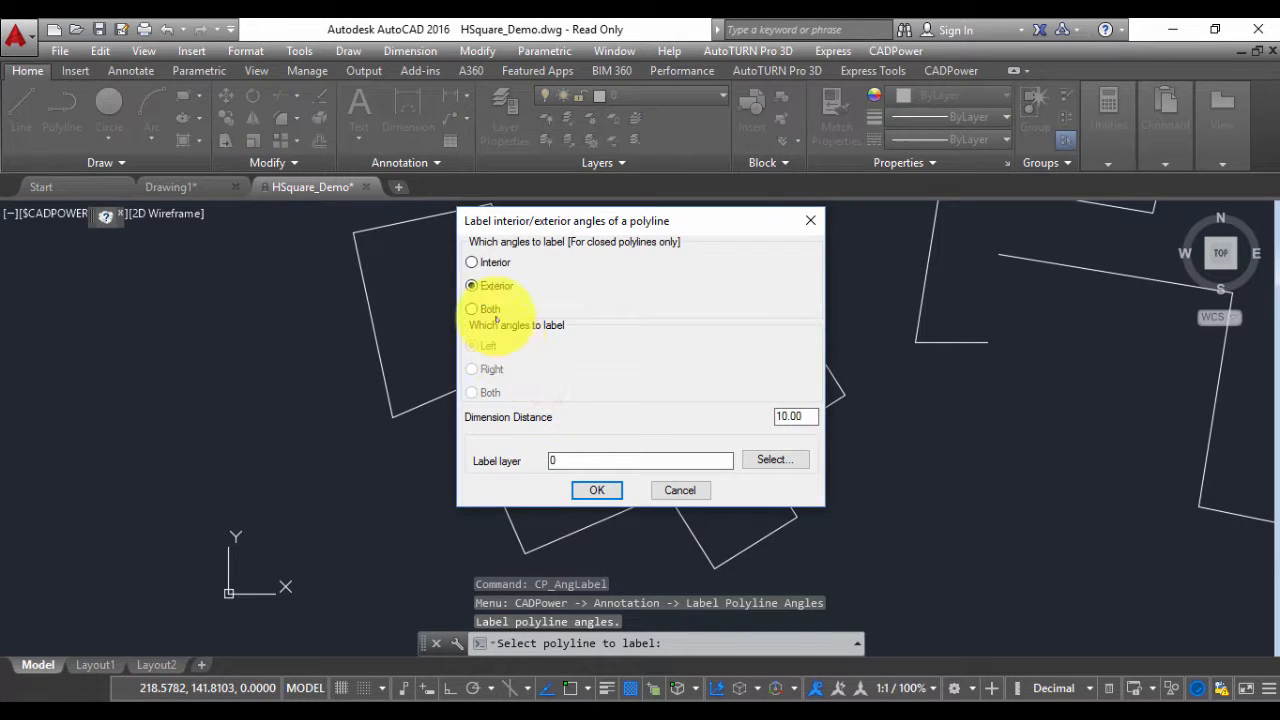
{"action": "left_click", "coordinate": [471, 262]}
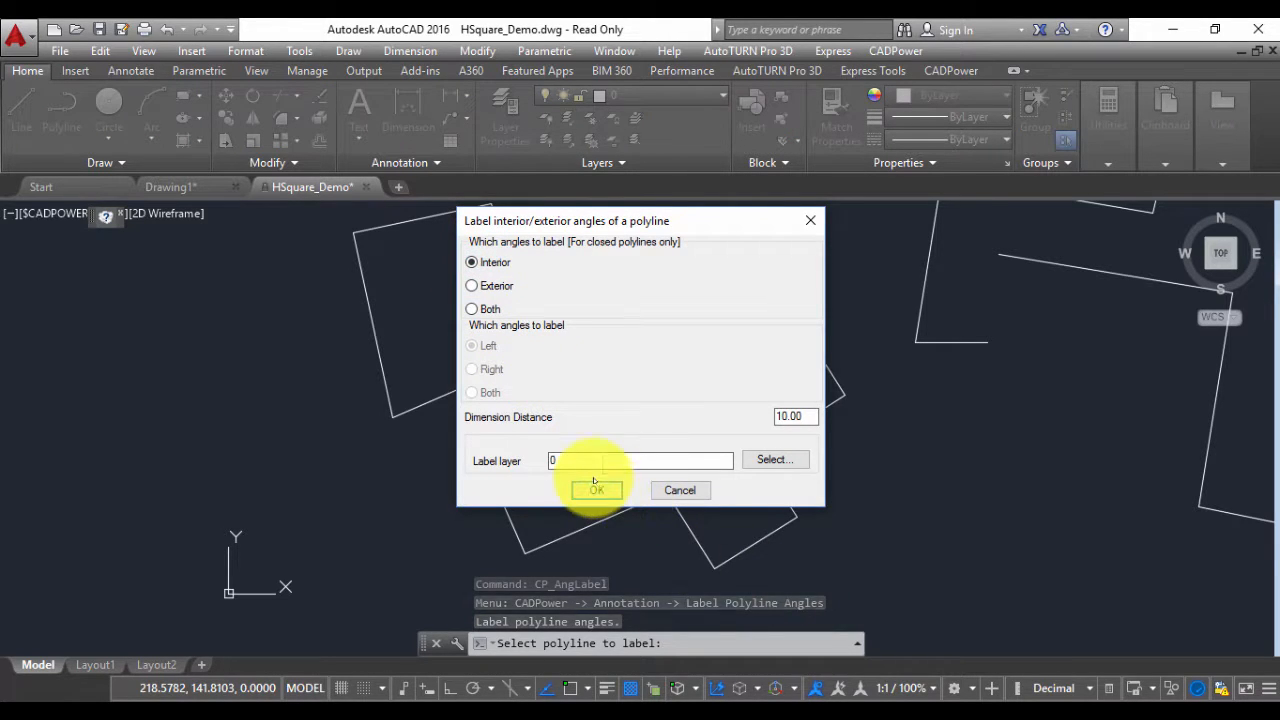
{"action": "left_click", "coordinate": [596, 490]}
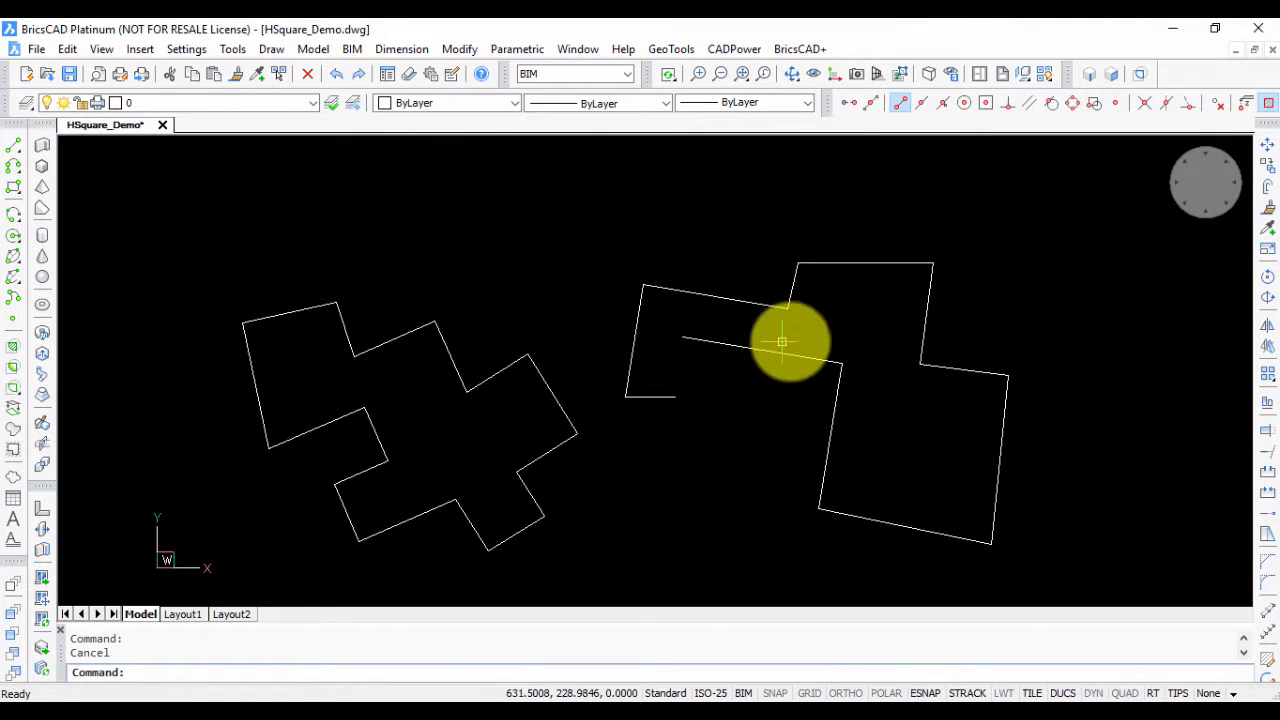
In BricsCAD, run CP_ANGLABEL on the open polyline to show its Left/Right dialog.
{"action": "left_click", "coordinate": [783, 355]}
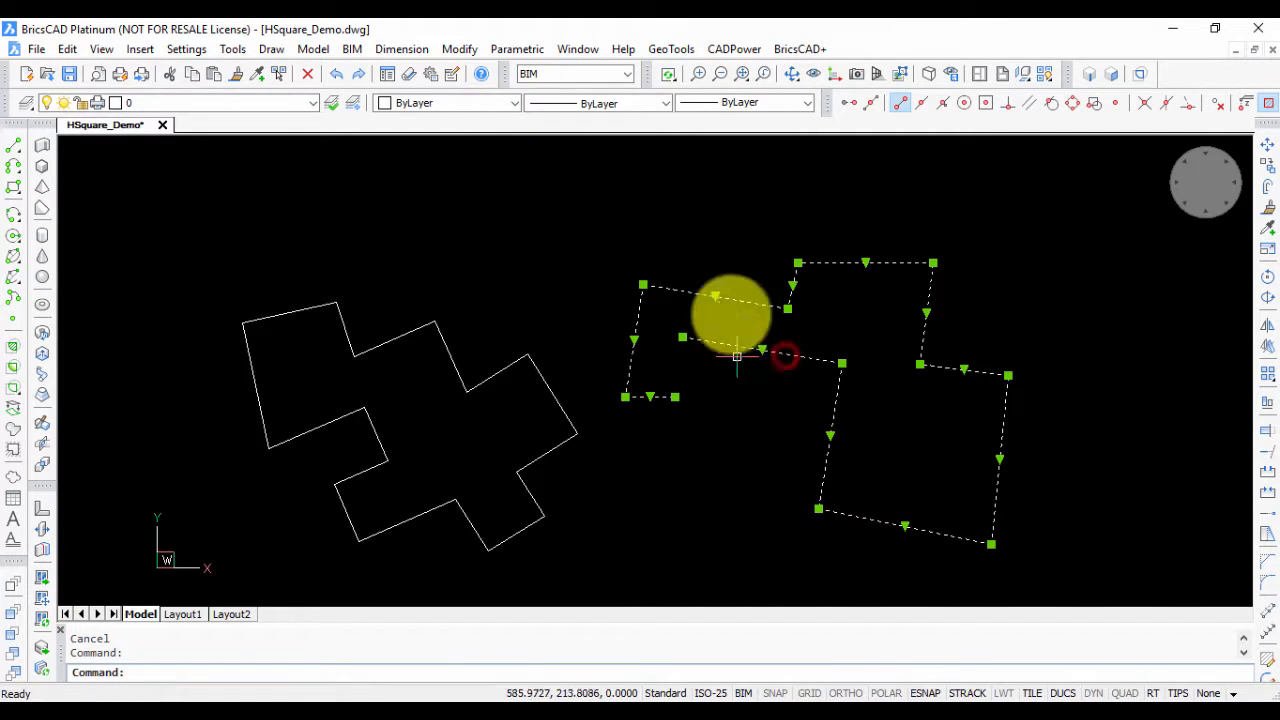
{"action": "left_click", "coordinate": [734, 48]}
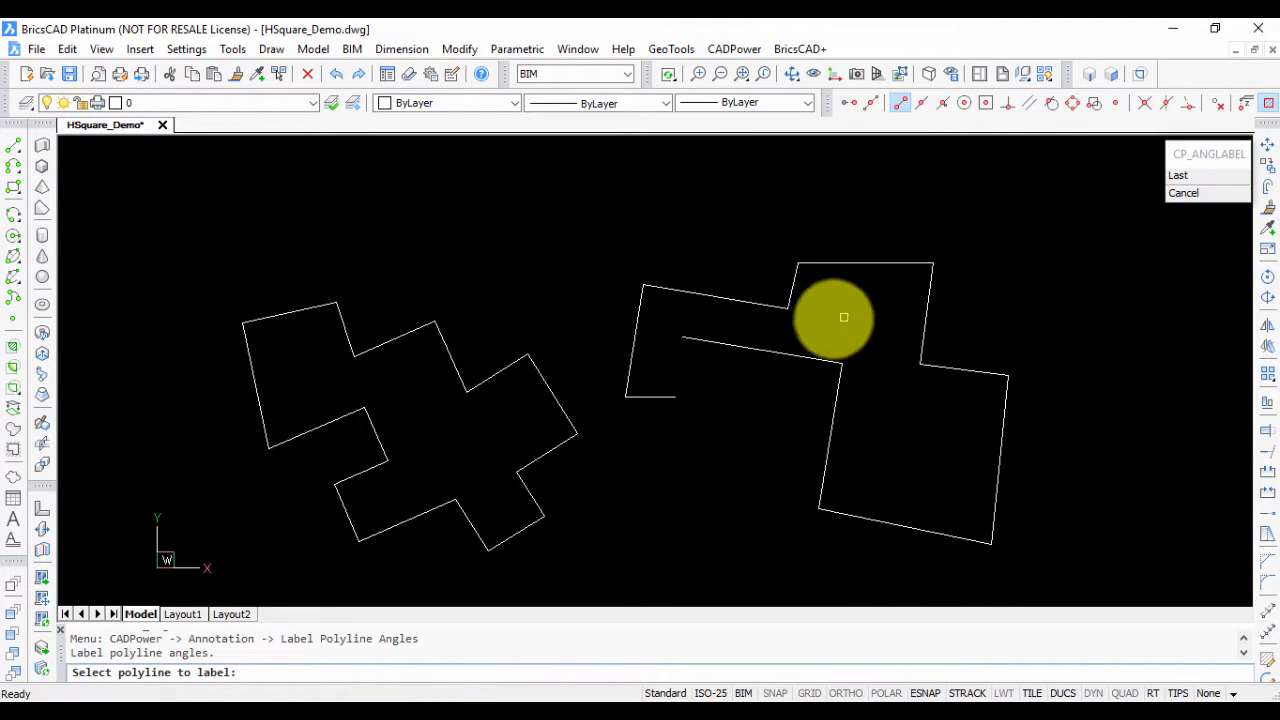
{"action": "left_click", "coordinate": [844, 318]}
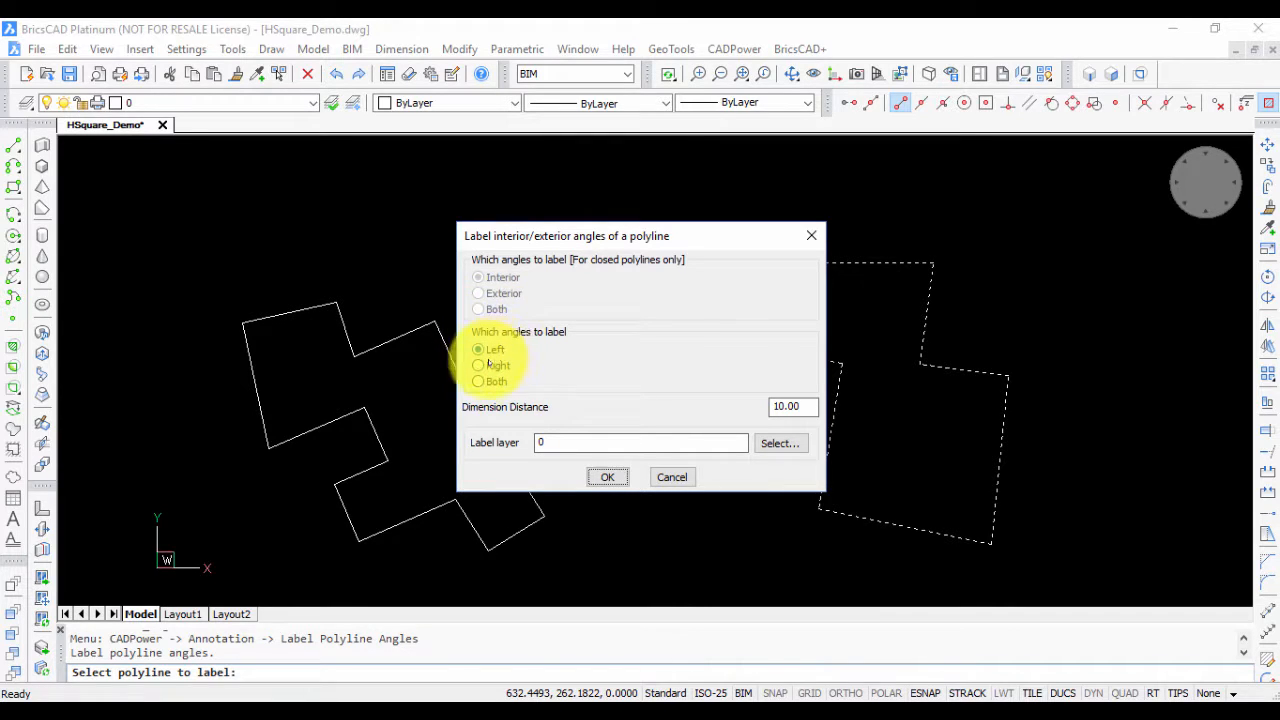
Place circular angle labels on the open polyline's vertices, pan to check, and reopen CADPower Annotation.
{"action": "left_click", "coordinate": [607, 477]}
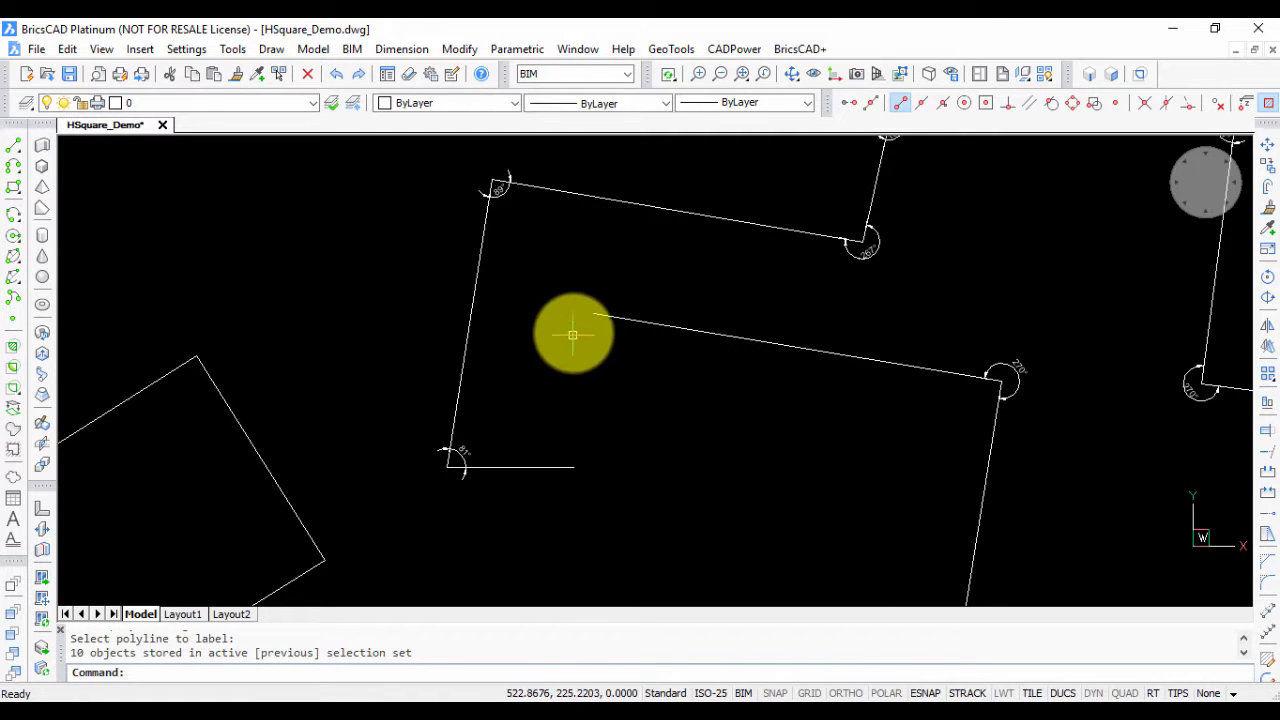
{"action": "mouse_move", "coordinate": [967, 349]}
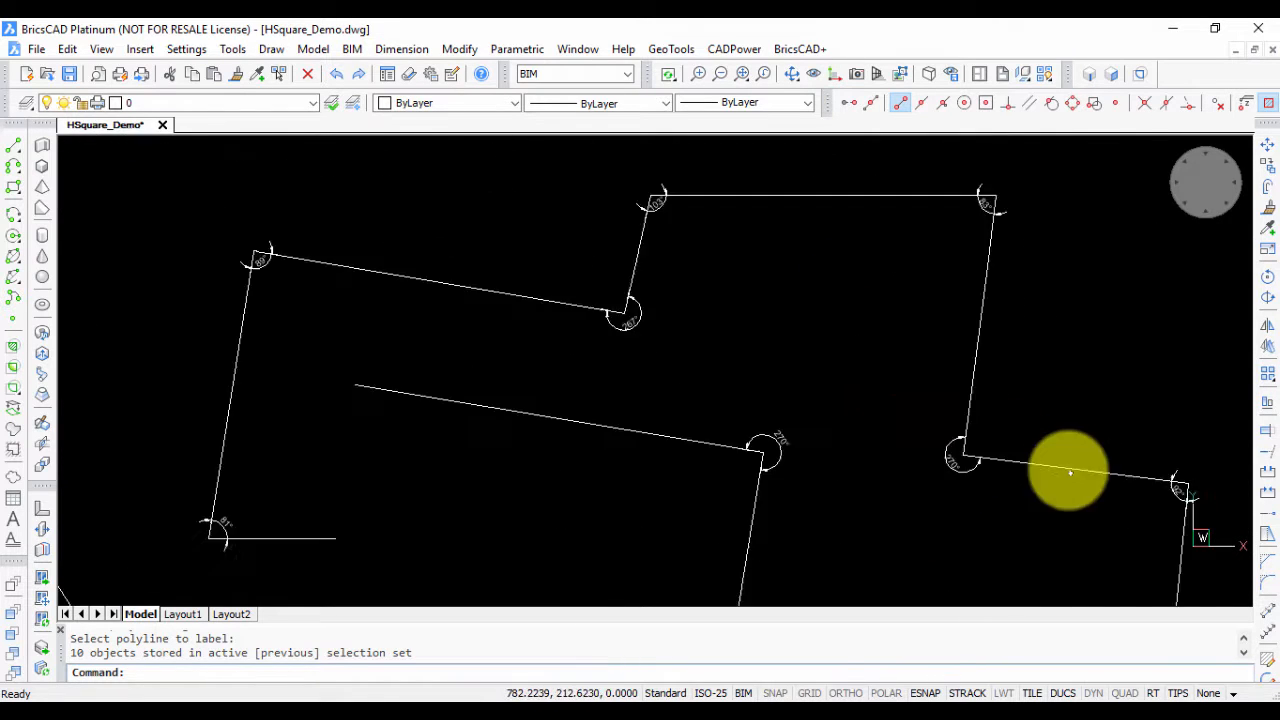
{"action": "left_click_drag", "start_coordinate": [1069, 471], "coordinate": [510, 460]}
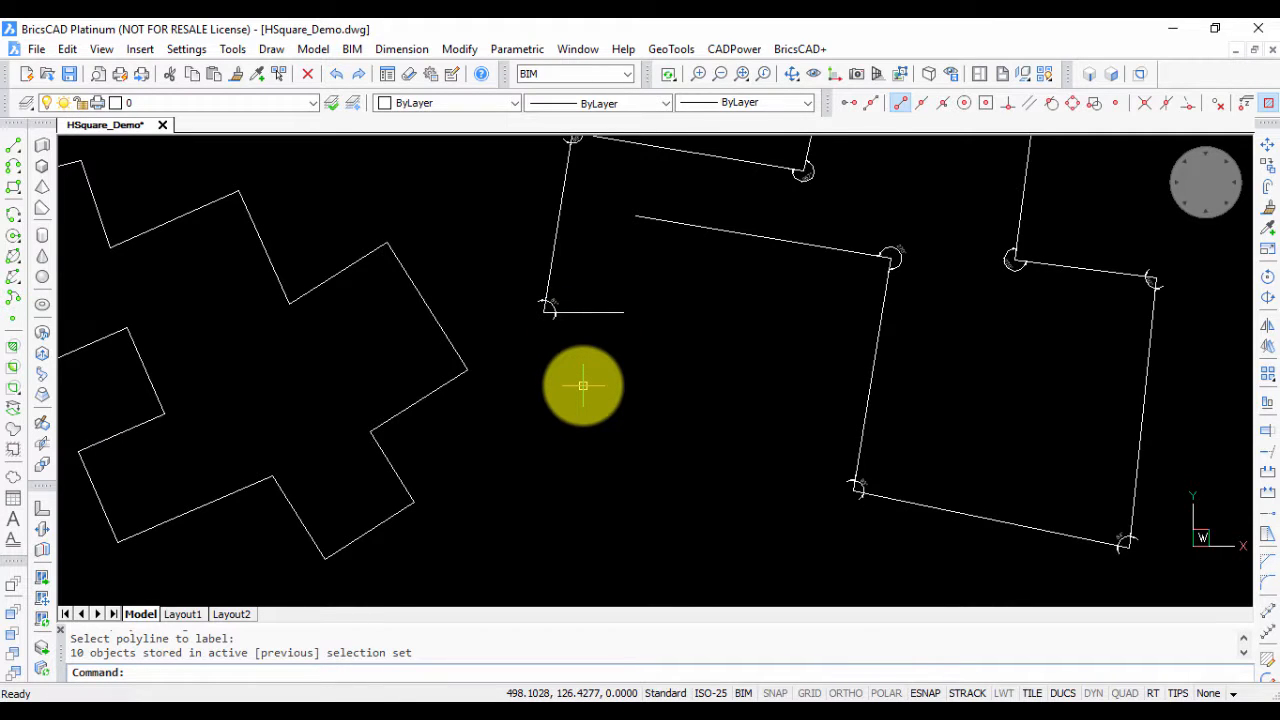
{"action": "mouse_move", "coordinate": [517, 393]}
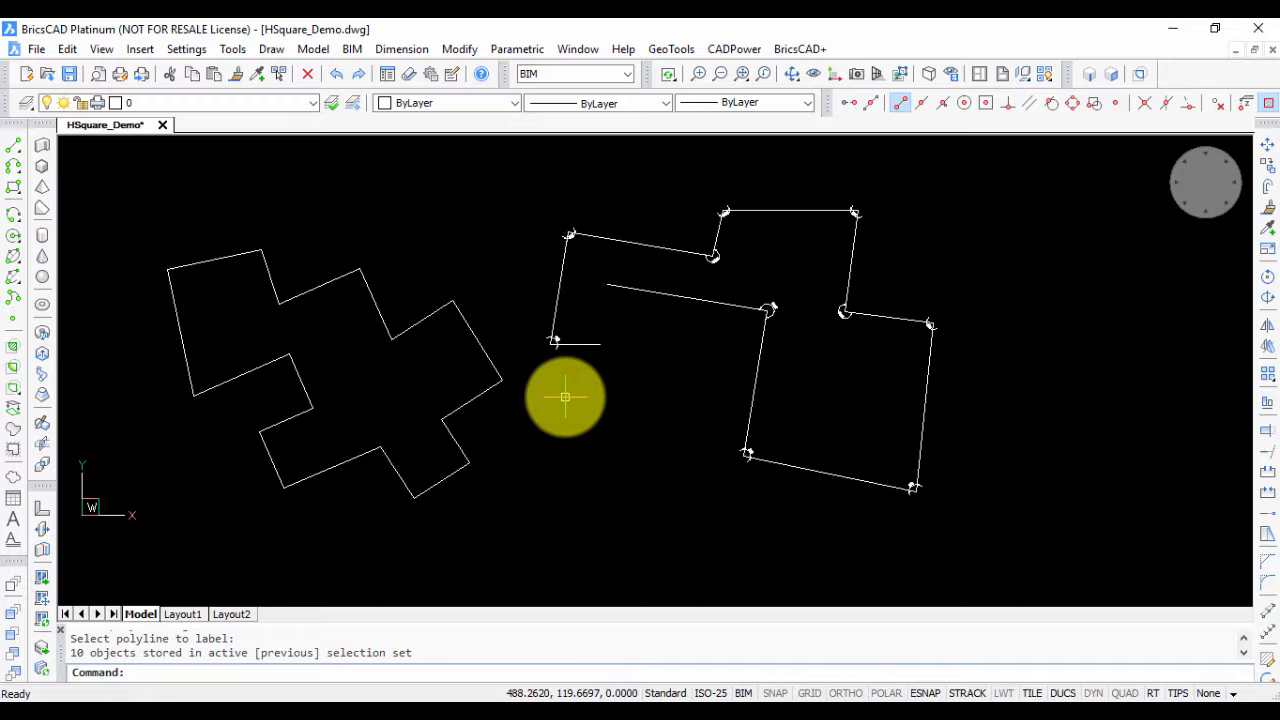
{"action": "mouse_move", "coordinate": [678, 153]}
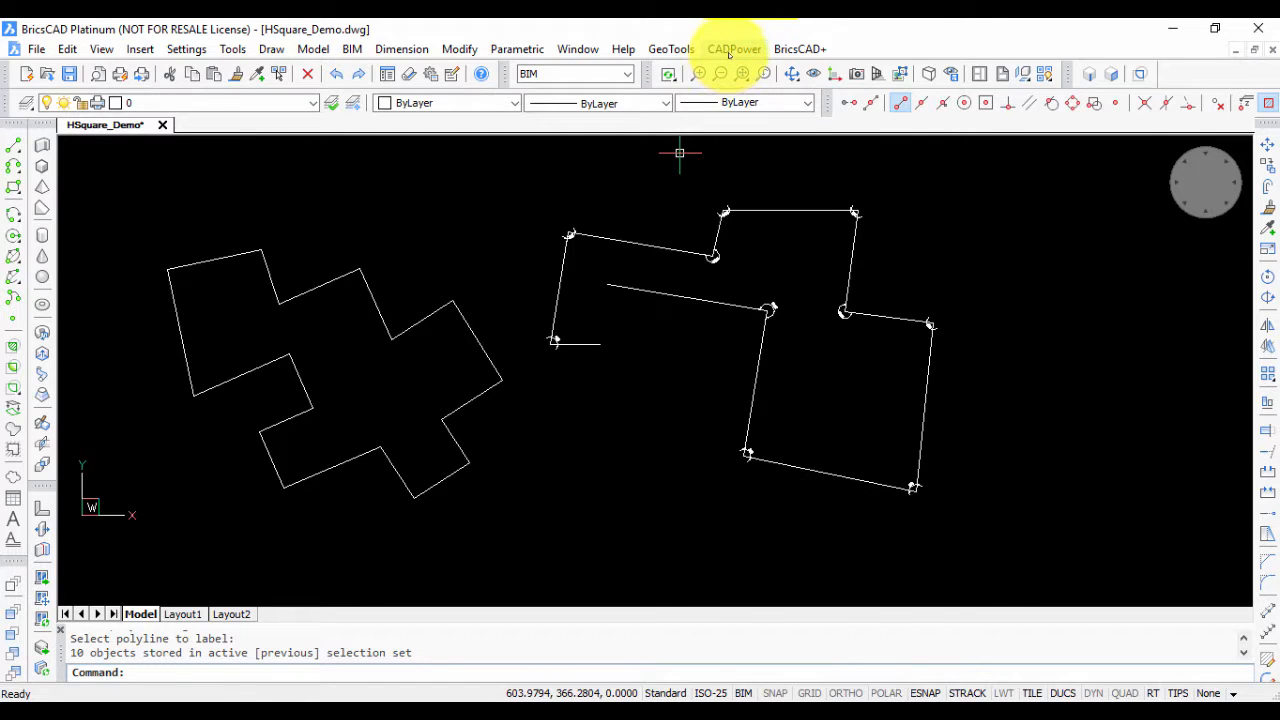
{"action": "left_click", "coordinate": [734, 48]}
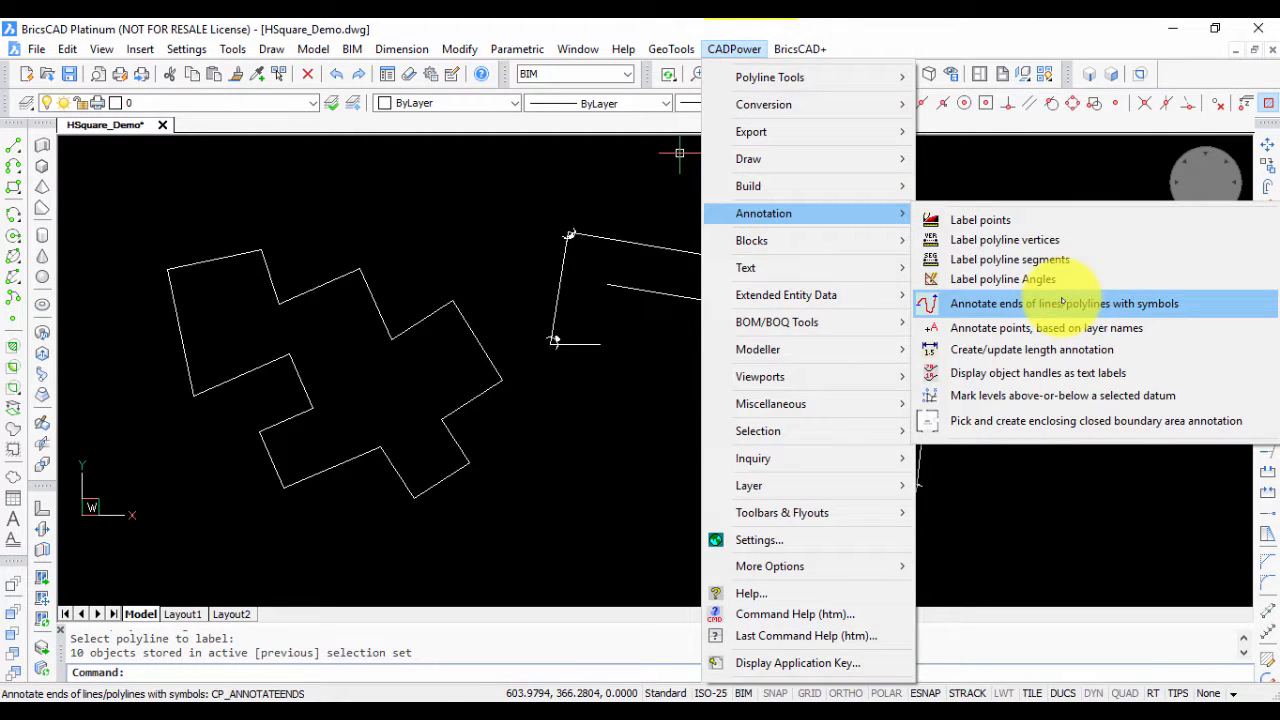